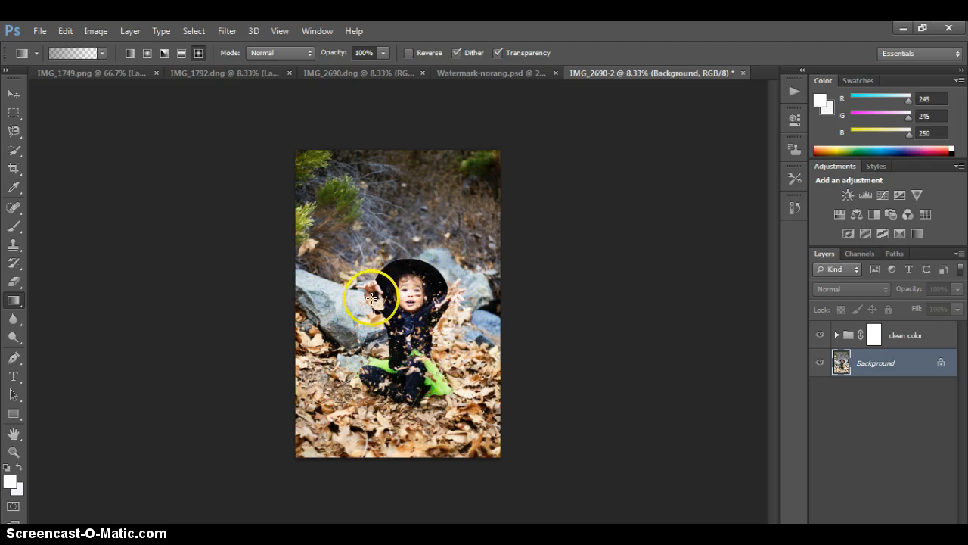
{"action": "mouse_move", "coordinate": [421, 351]}
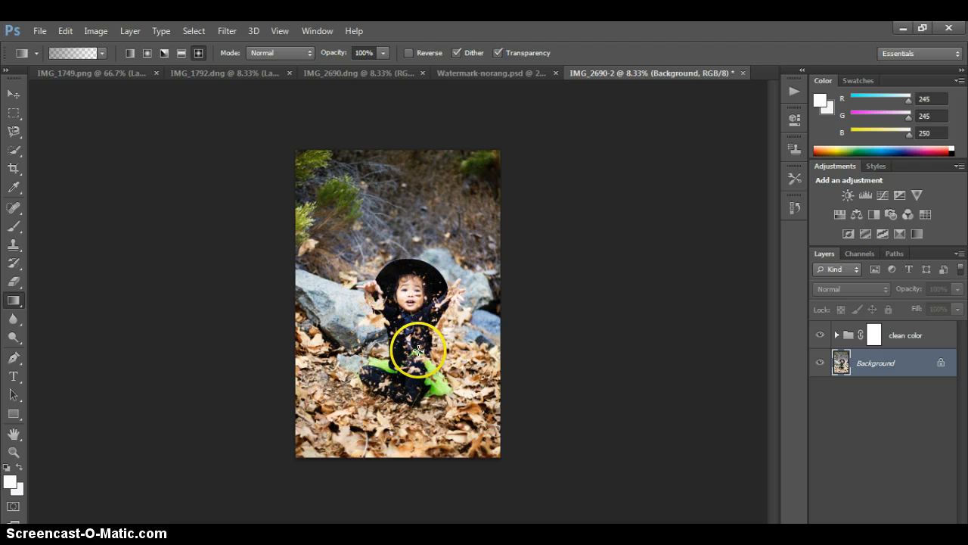
{"action": "mouse_move", "coordinate": [391, 327]}
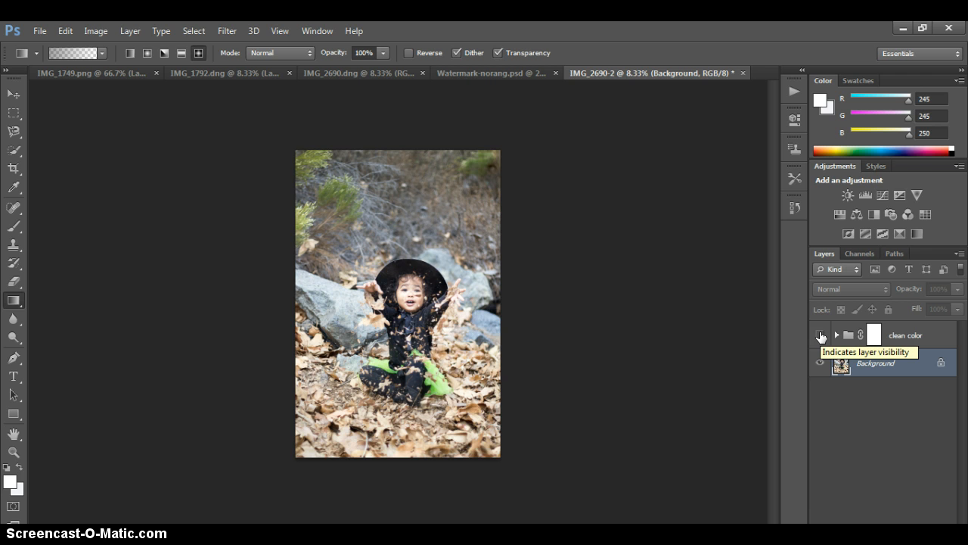
- Toggle the 'clean color' group off and on to compare, then bring up the new fill layer choices
{"action": "left_click", "coordinate": [820, 334]}
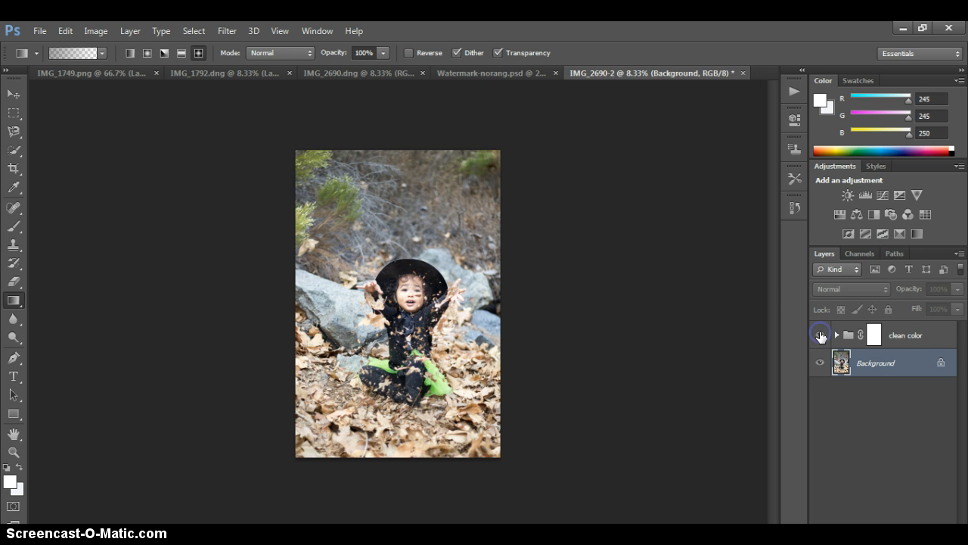
{"action": "left_click", "coordinate": [820, 336]}
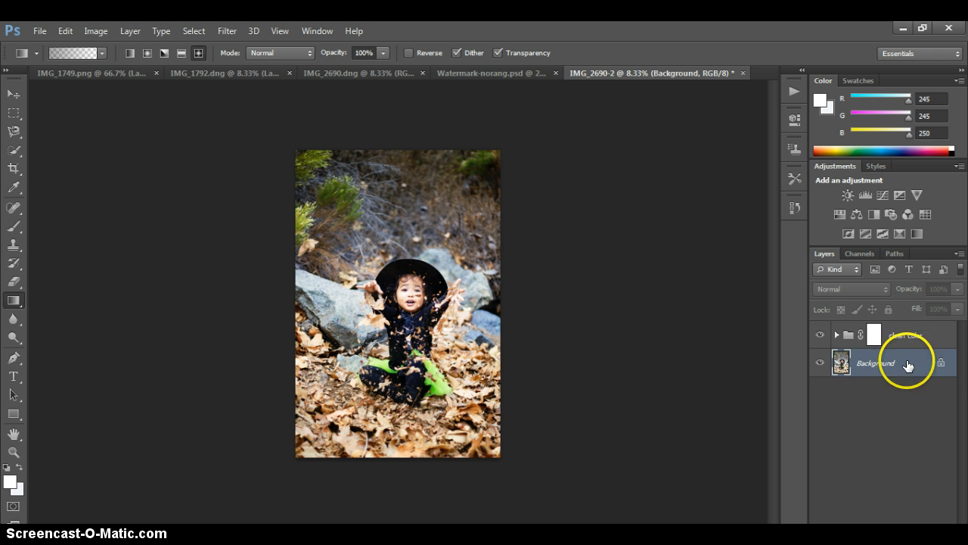
{"action": "mouse_move", "coordinate": [865, 500]}
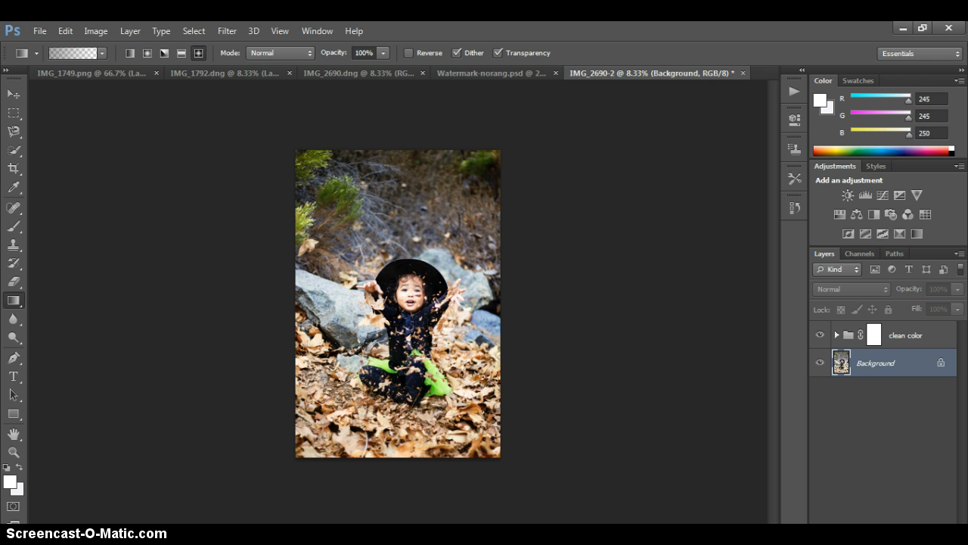
{"action": "left_click", "coordinate": [917, 215]}
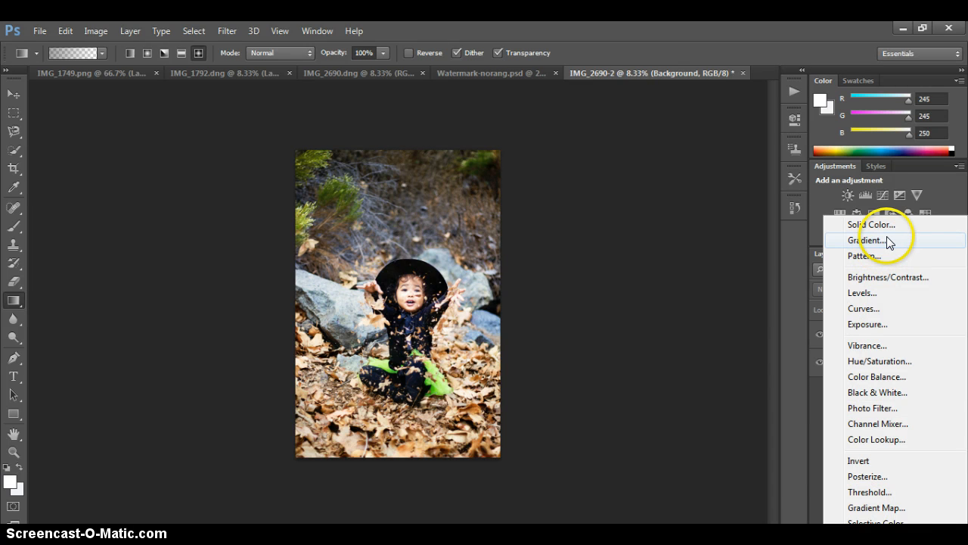
- Add a Gradient Fill layer, trying Reverse on and off and leaving the white fading up from the bottom
{"action": "left_click", "coordinate": [865, 239]}
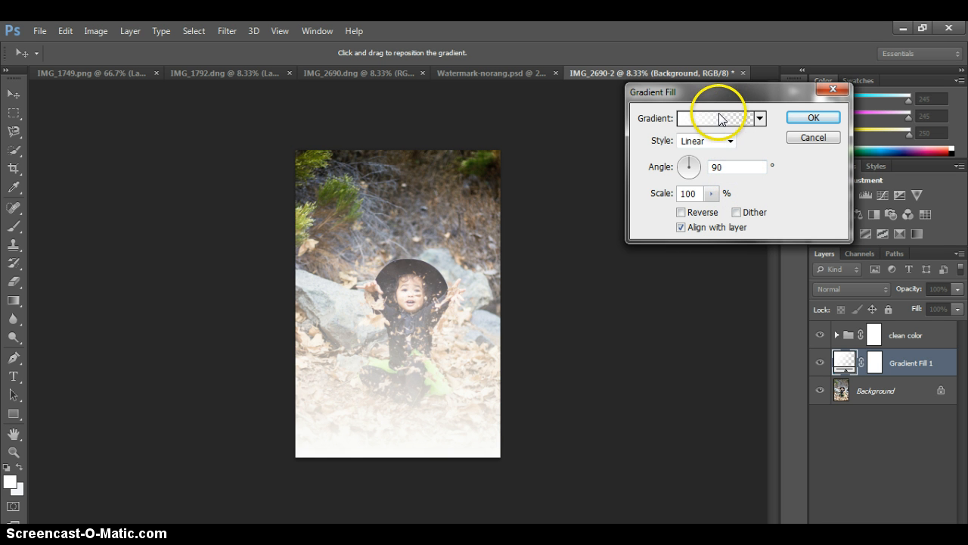
{"action": "mouse_move", "coordinate": [457, 360]}
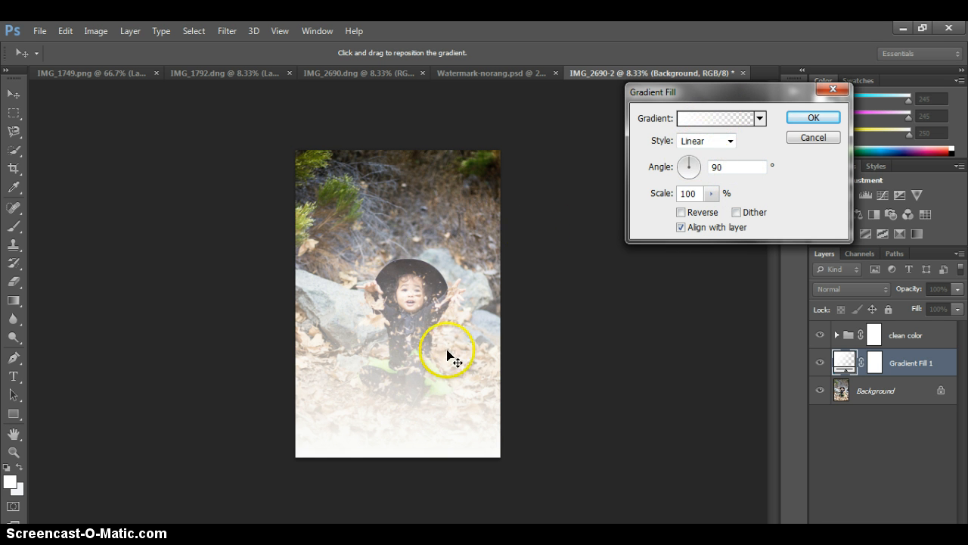
{"action": "left_click", "coordinate": [681, 212]}
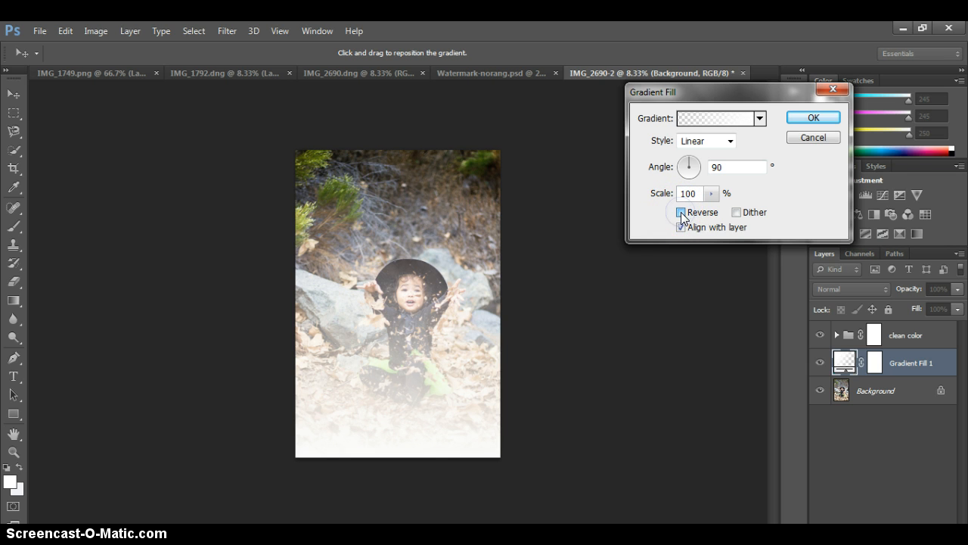
{"action": "left_click", "coordinate": [681, 211]}
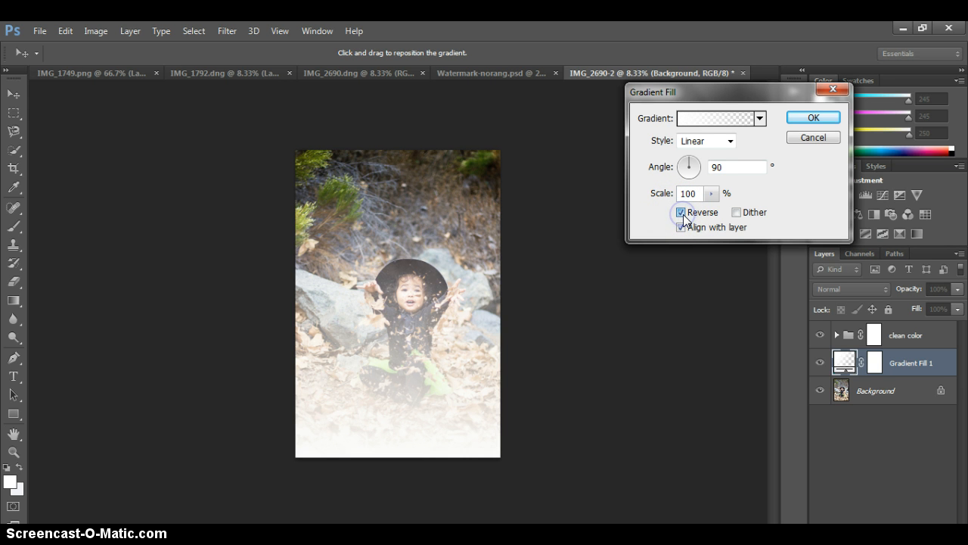
{"action": "left_click", "coordinate": [680, 212]}
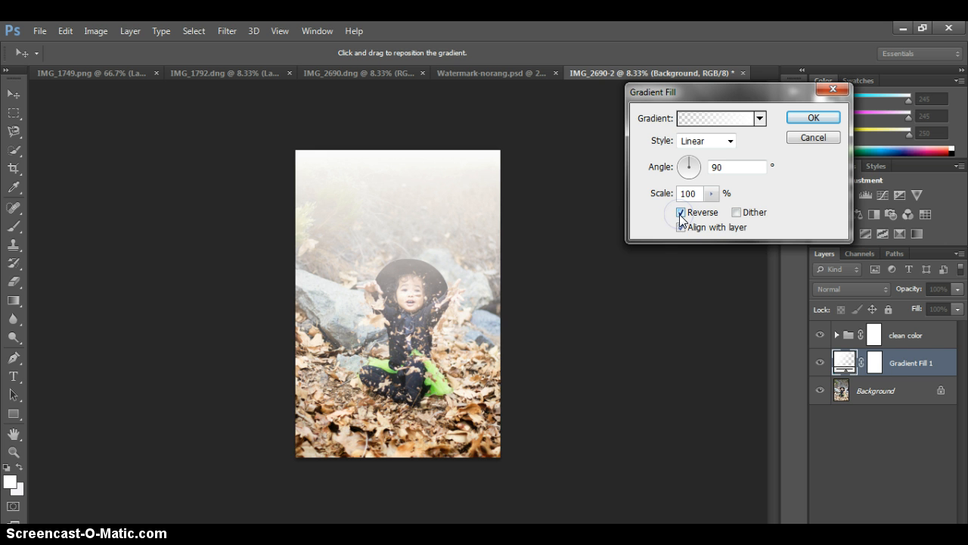
{"action": "left_click", "coordinate": [681, 211]}
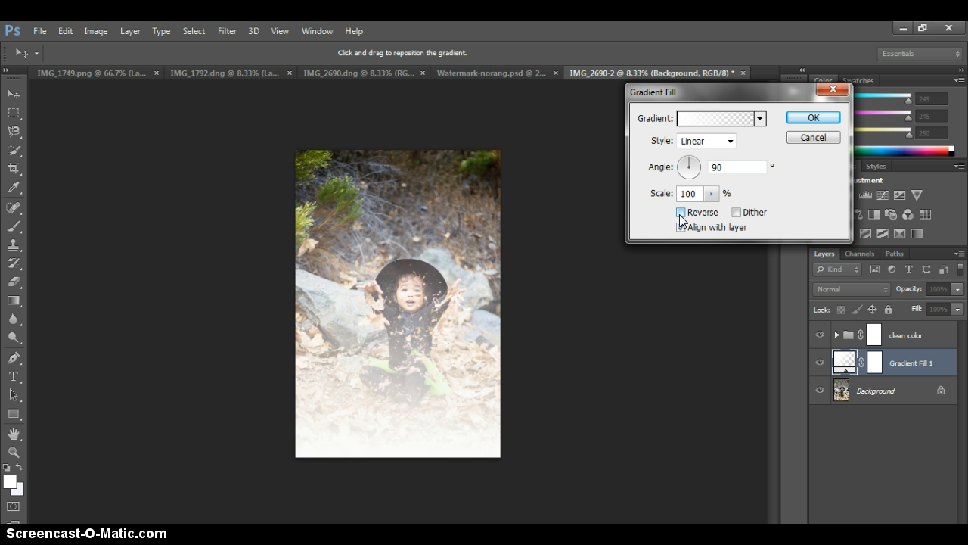
{"action": "left_click", "coordinate": [681, 226]}
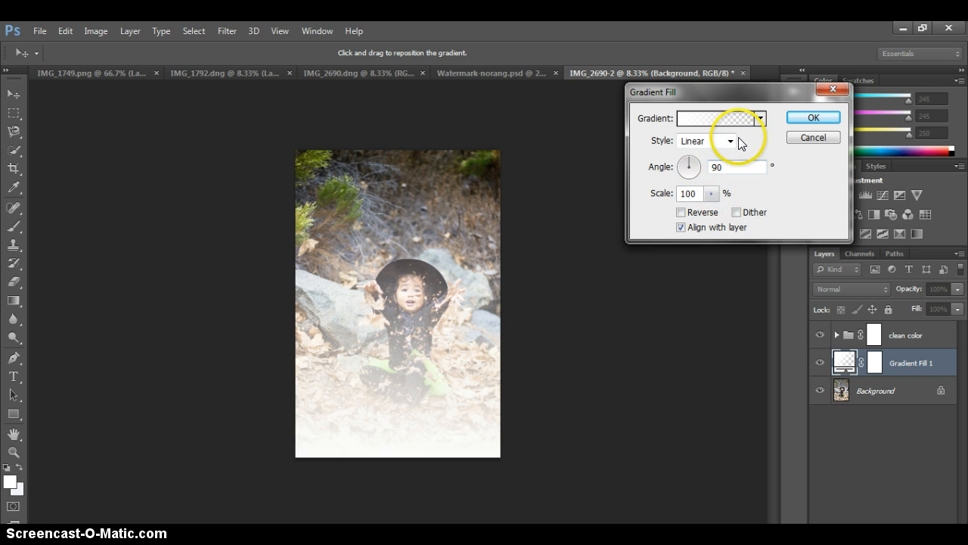
- Set the gradient style to Radial so a white glow surrounds the child's face
{"action": "left_click", "coordinate": [729, 141]}
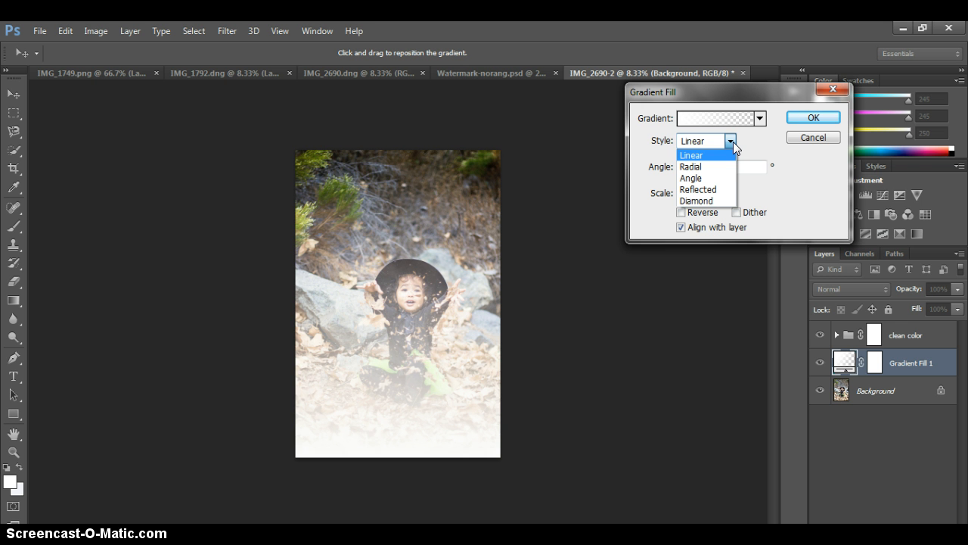
{"action": "left_click", "coordinate": [690, 166]}
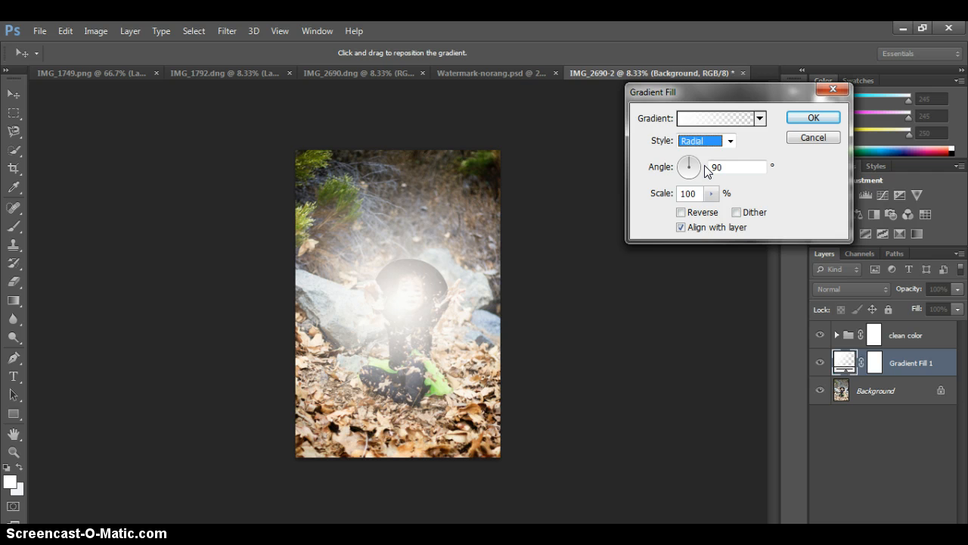
{"action": "mouse_move", "coordinate": [688, 167]}
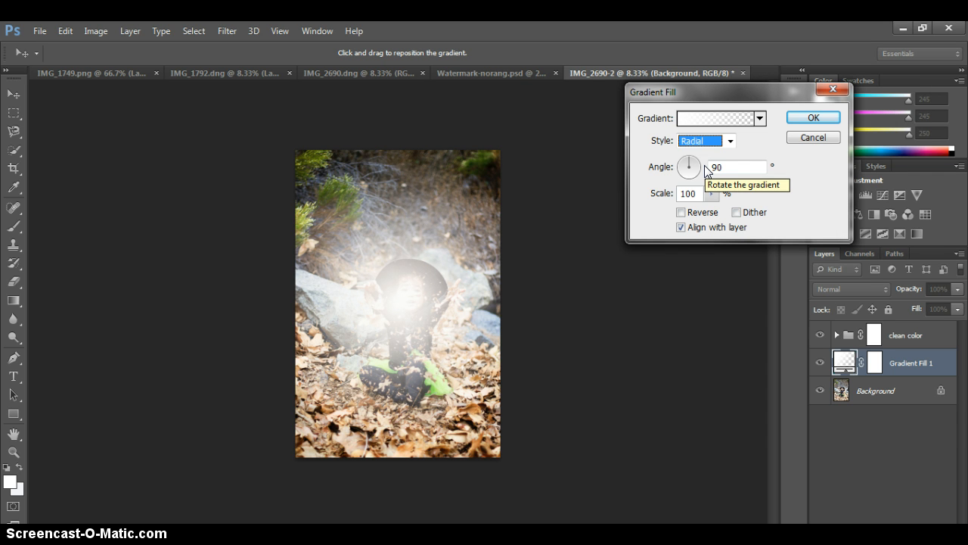
{"action": "mouse_move", "coordinate": [705, 173]}
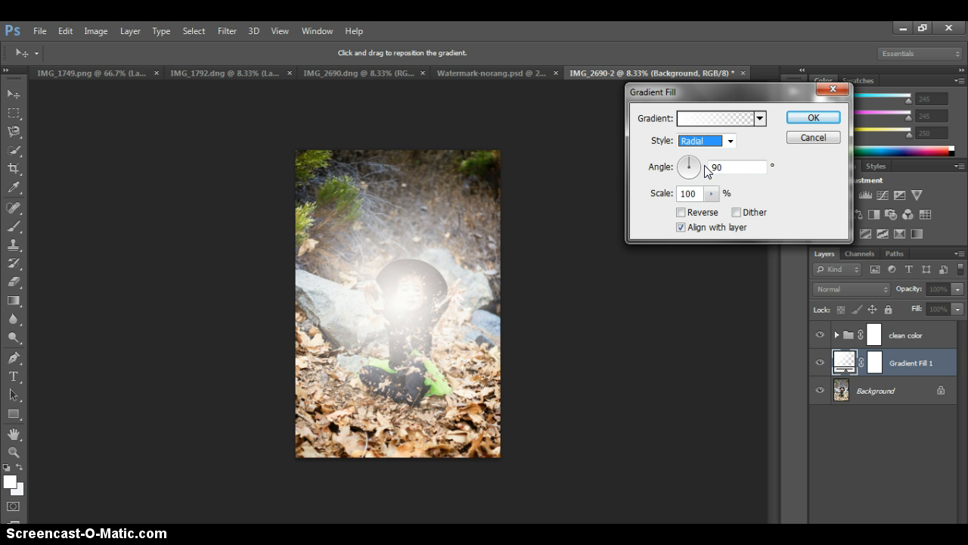
{"action": "mouse_move", "coordinate": [741, 118]}
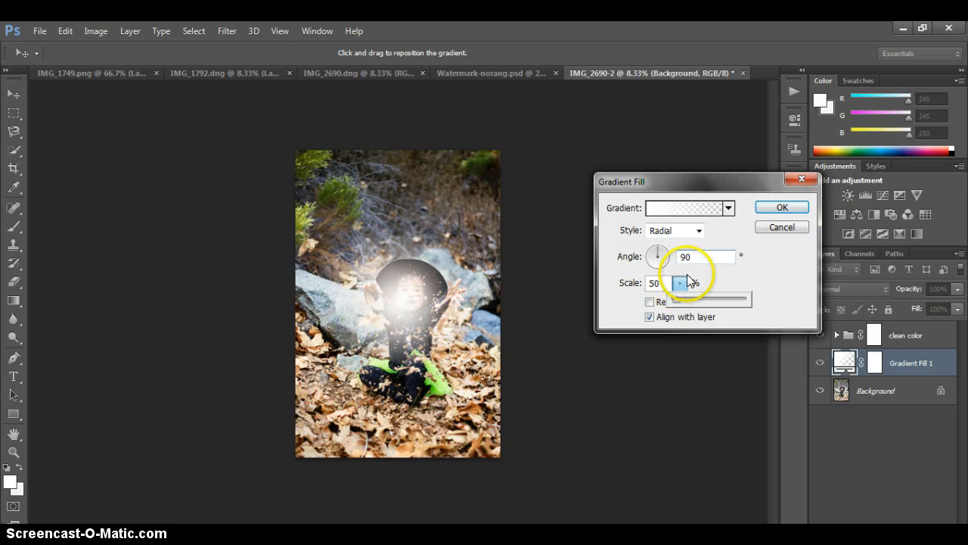
{"action": "mouse_move", "coordinate": [681, 306]}
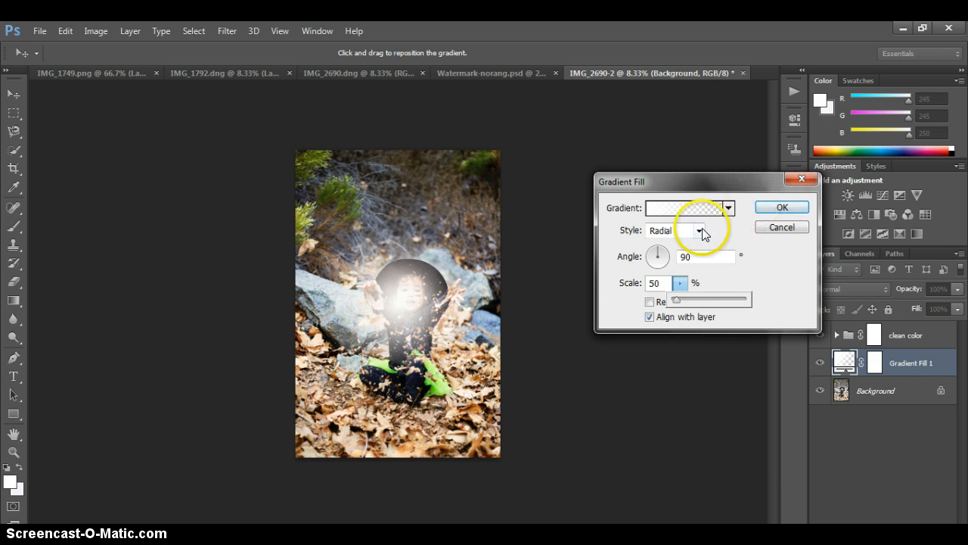
- Confirm the radial Gradient Fill and lower the layer's opacity to about 23%
{"action": "left_click", "coordinate": [781, 206]}
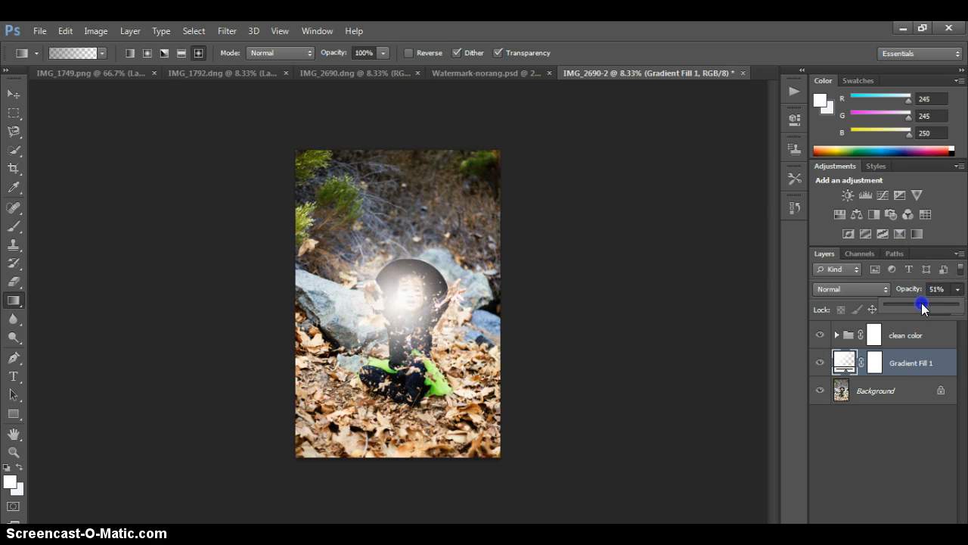
{"action": "left_click_drag", "start_coordinate": [921, 303], "coordinate": [898, 302]}
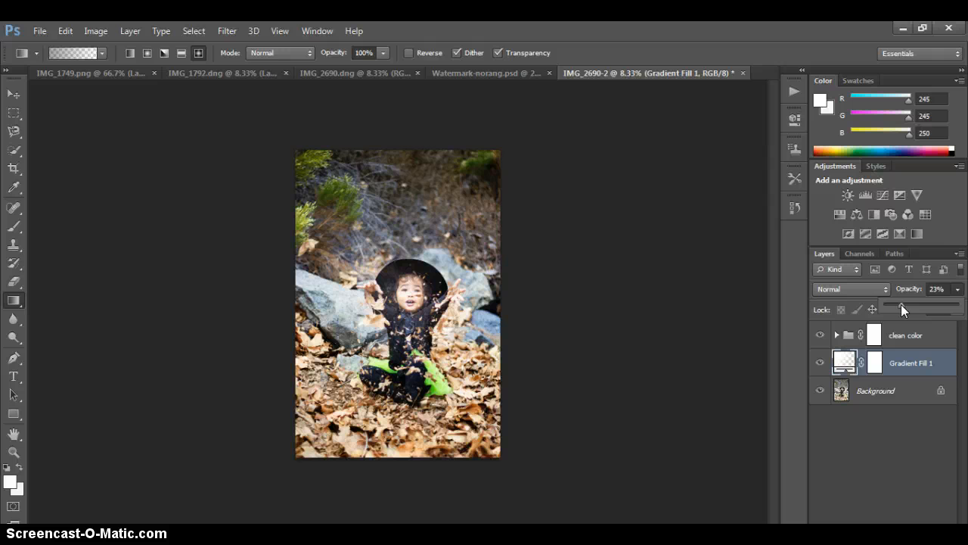
- Reopen Gradient Fill 1 and enlarge its scale from 50% to 80%
{"action": "left_click", "coordinate": [844, 363]}
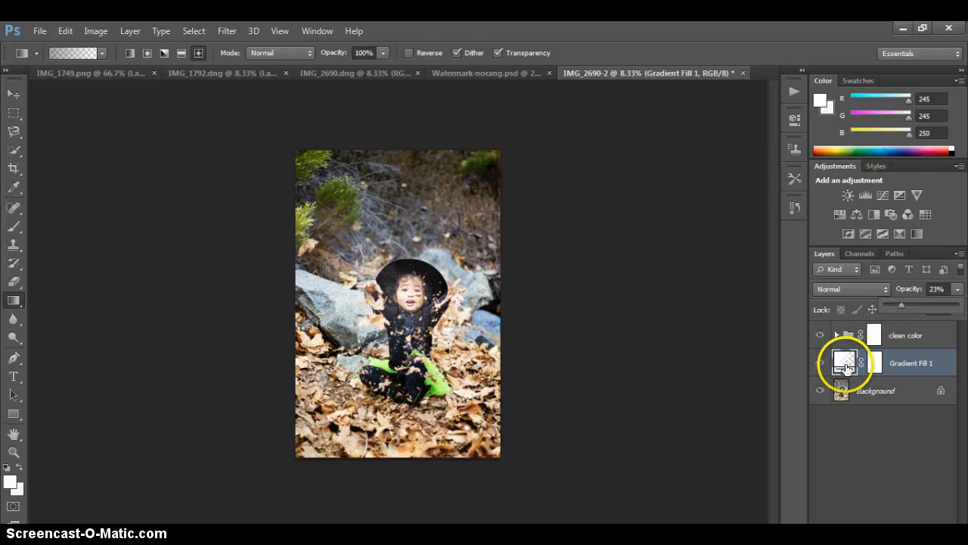
{"action": "left_click", "coordinate": [845, 362]}
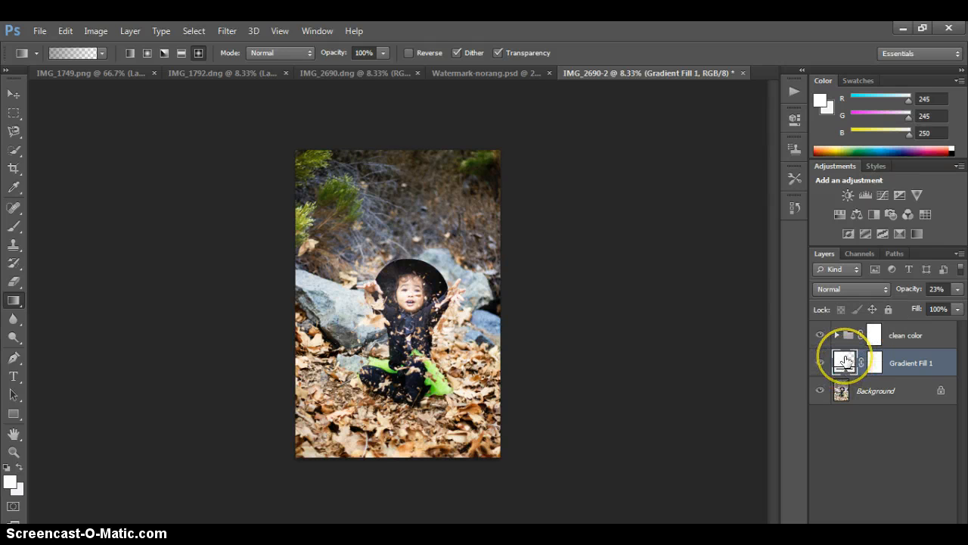
{"action": "double_click", "coordinate": [844, 361]}
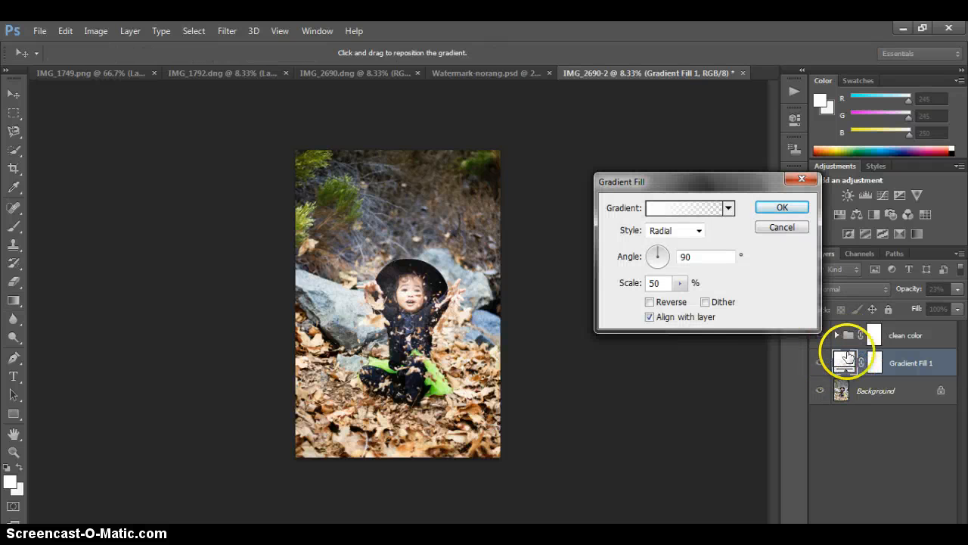
{"action": "left_click", "coordinate": [680, 283]}
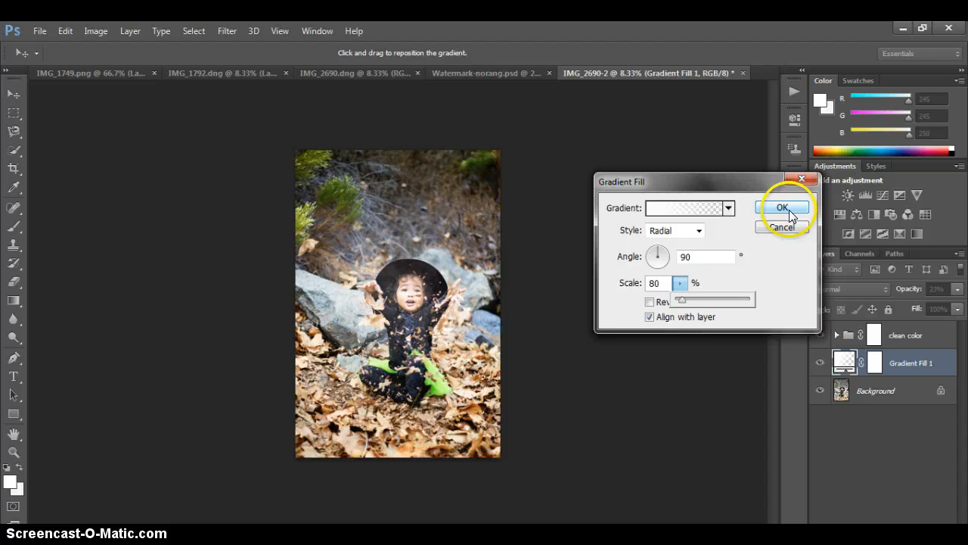
{"action": "left_click", "coordinate": [784, 209]}
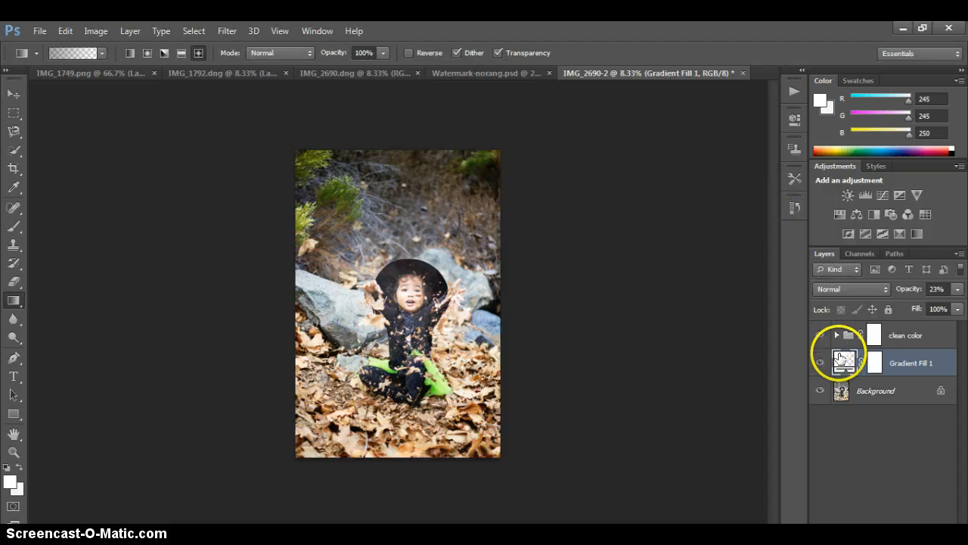
{"action": "mouse_move", "coordinate": [844, 360]}
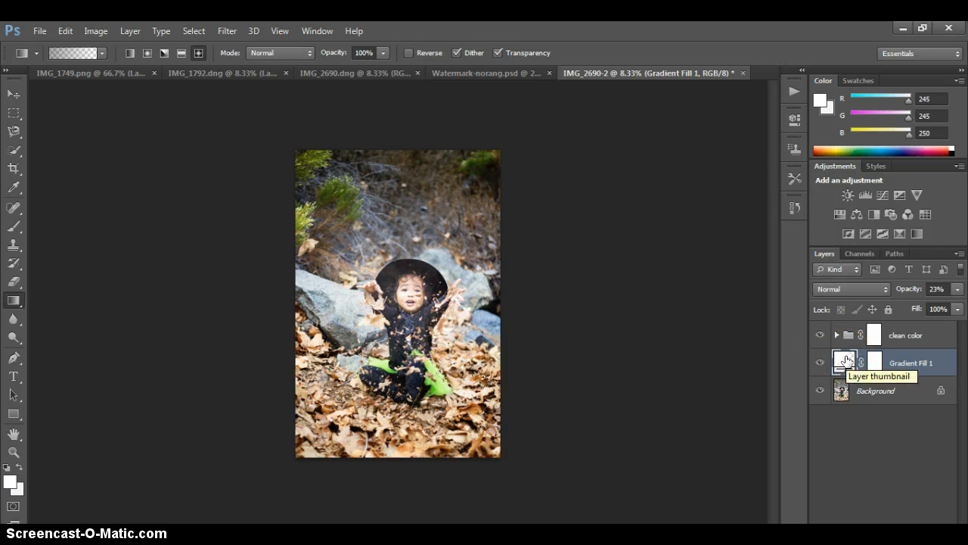
- Reopen Gradient Fill 1 and drag the radial glow onto the child's face
{"action": "left_click", "coordinate": [845, 361]}
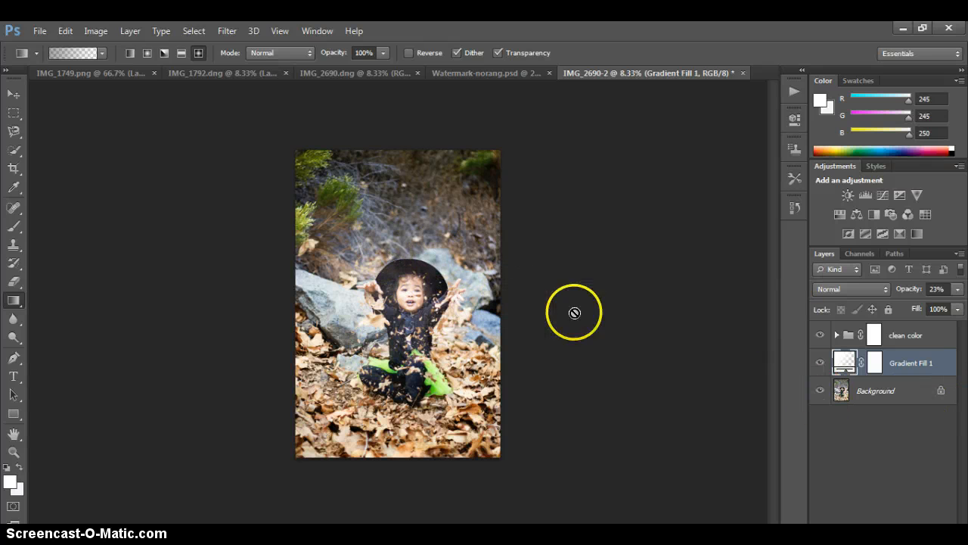
{"action": "mouse_move", "coordinate": [415, 218]}
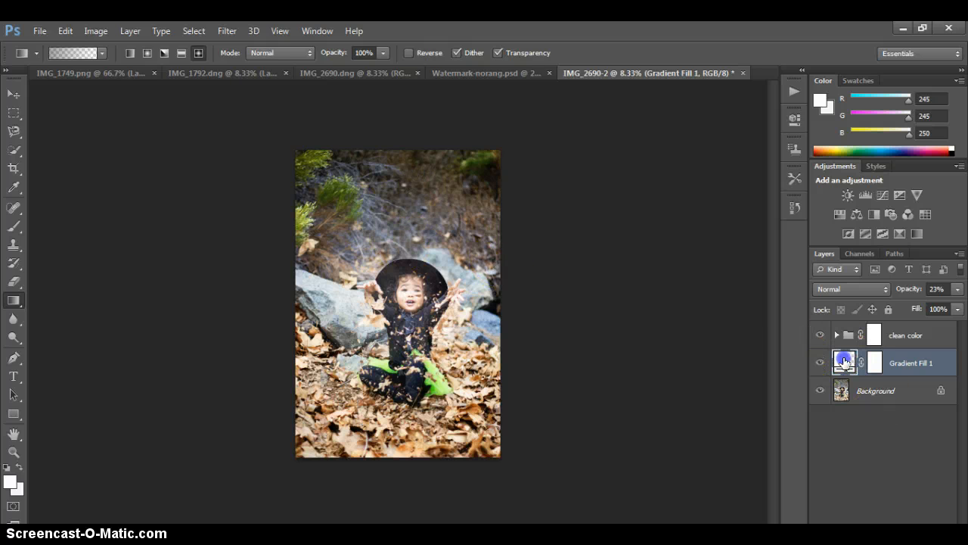
{"action": "double_click", "coordinate": [844, 362]}
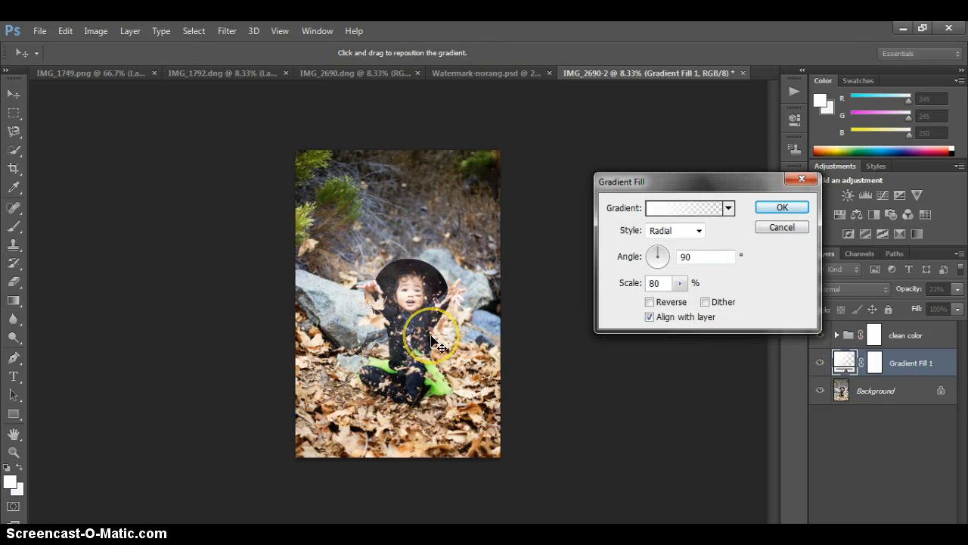
{"action": "left_click_drag", "start_coordinate": [436, 336], "coordinate": [410, 295]}
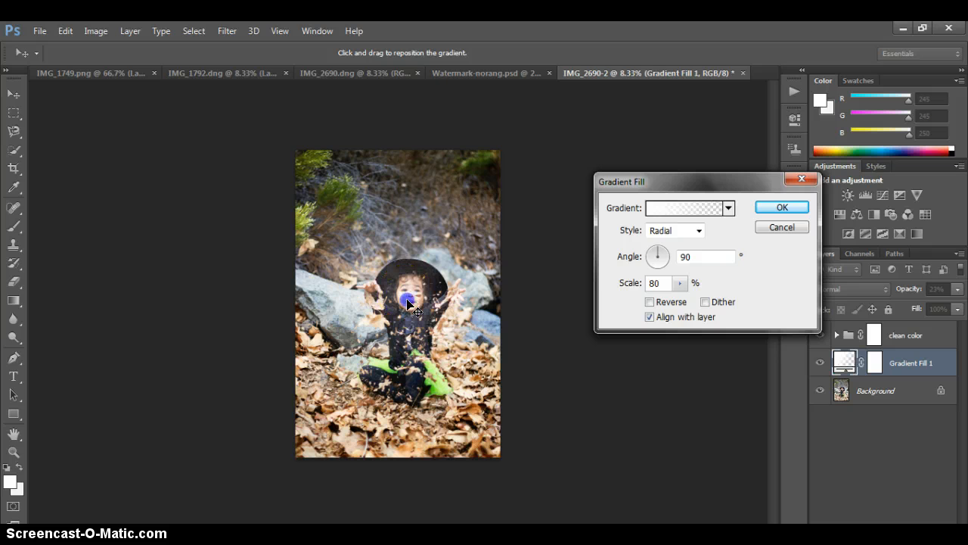
{"action": "left_click_drag", "start_coordinate": [408, 302], "coordinate": [420, 370]}
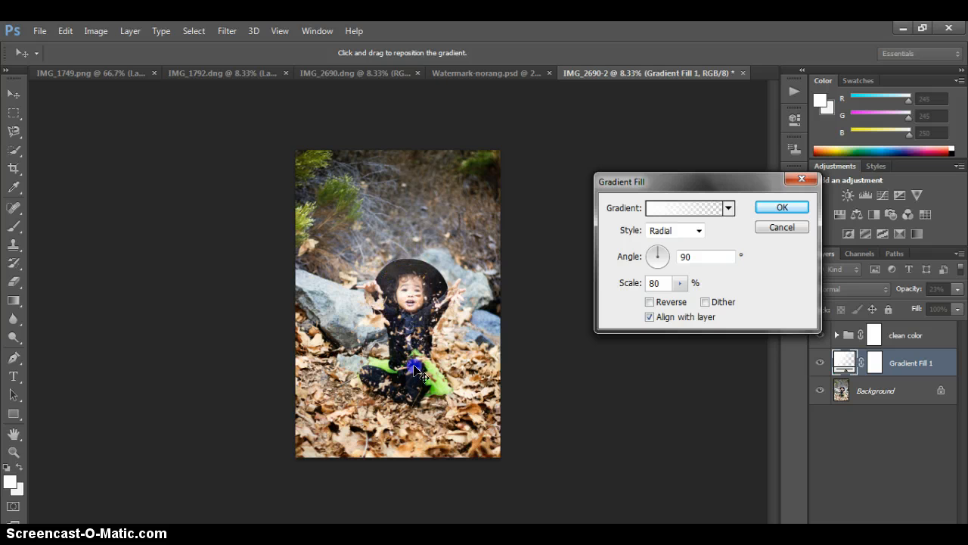
{"action": "left_click_drag", "start_coordinate": [416, 370], "coordinate": [420, 318]}
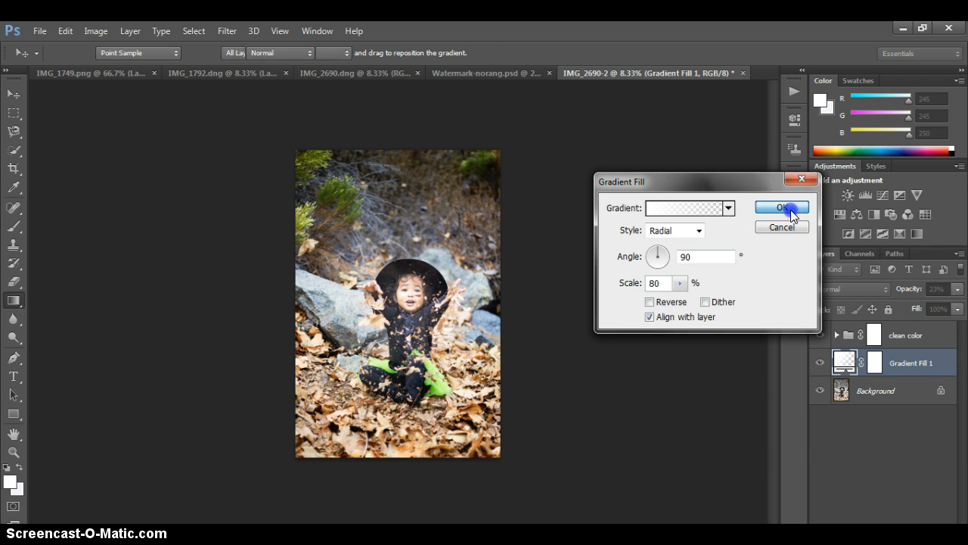
- Confirm the new glow position and begin editing the gradient layer's opacity value
{"action": "left_click", "coordinate": [780, 207]}
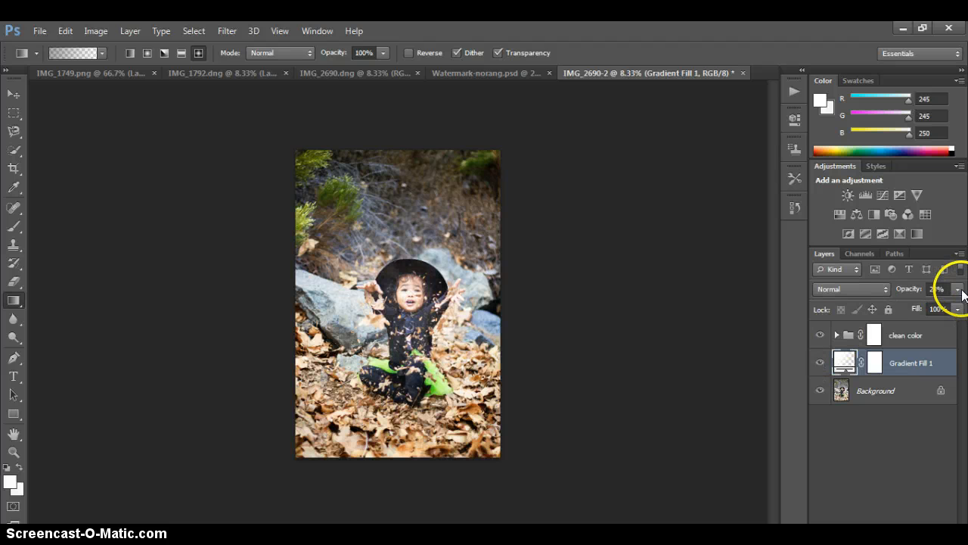
{"action": "left_click", "coordinate": [956, 289]}
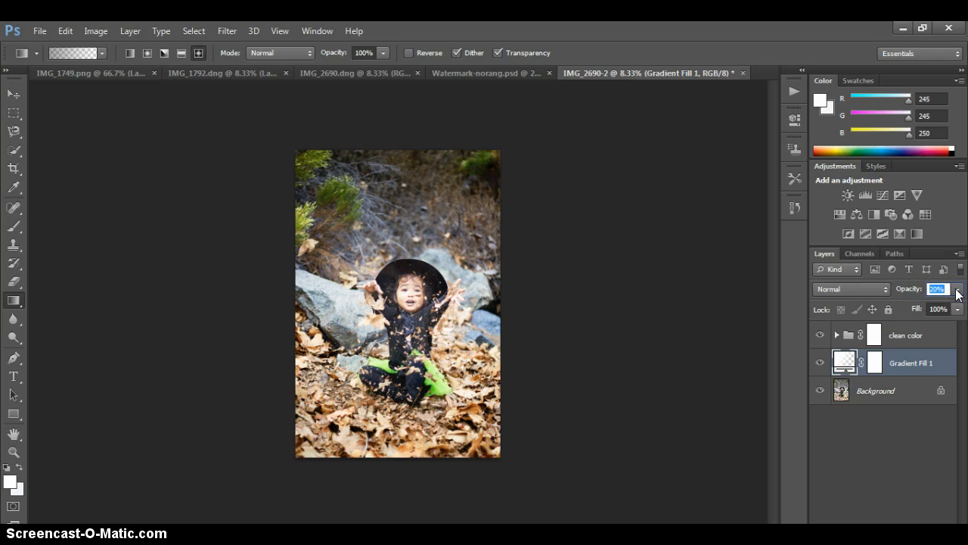
{"action": "mouse_move", "coordinate": [956, 287]}
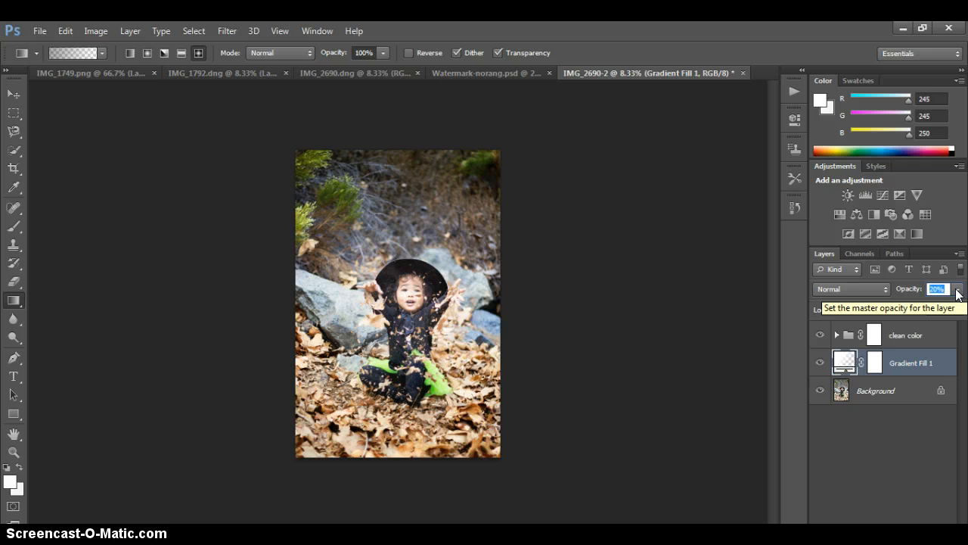